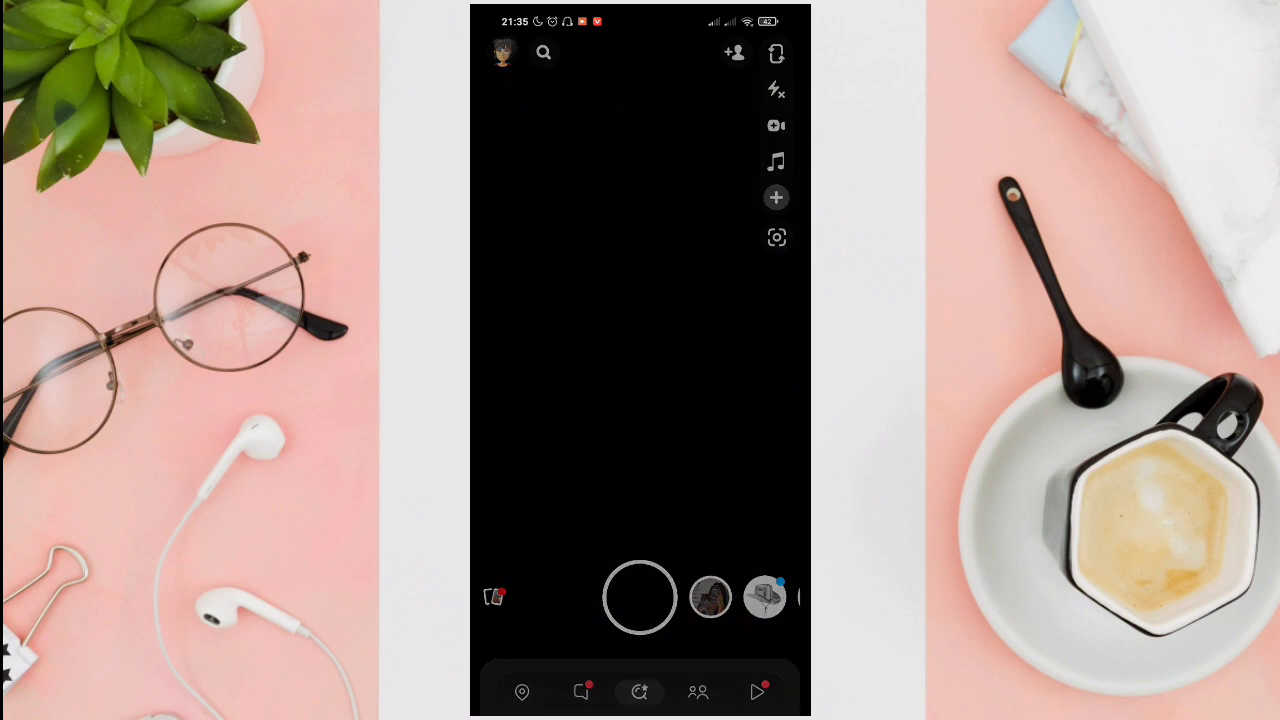
Reach Settings from the camera via your Bitmoji profile and the gear icon
click(504, 52)
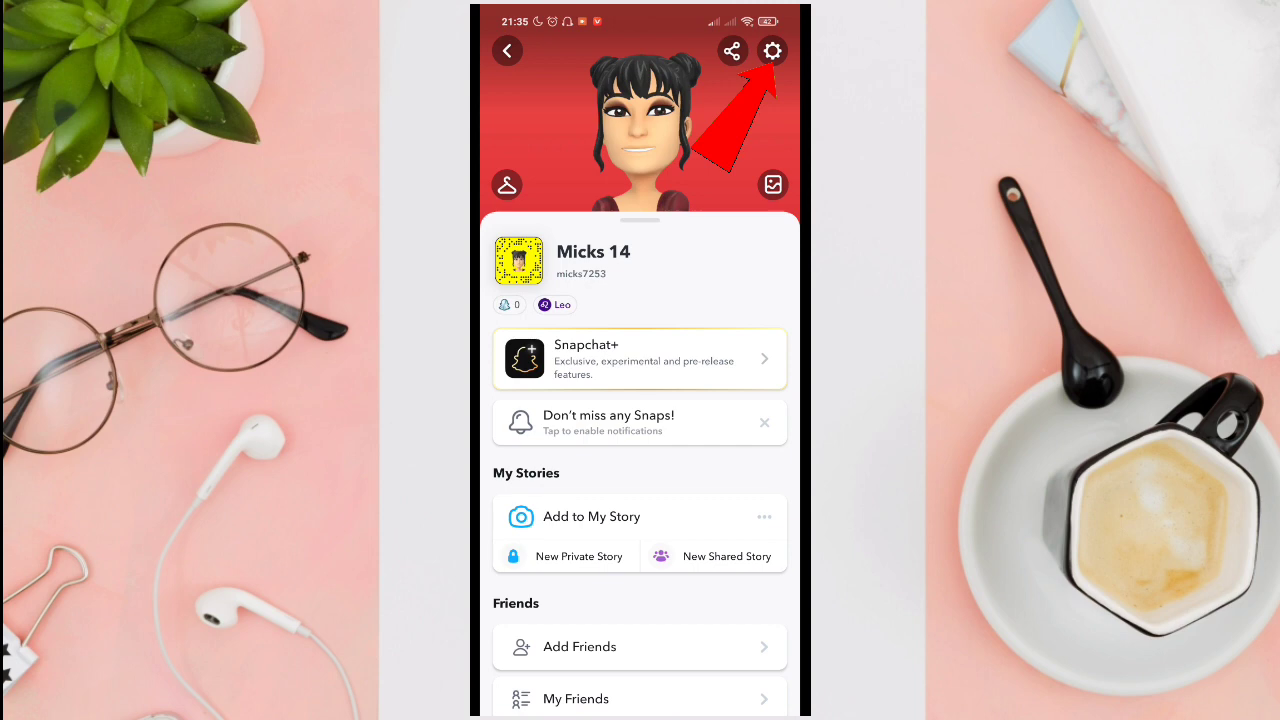
click(772, 52)
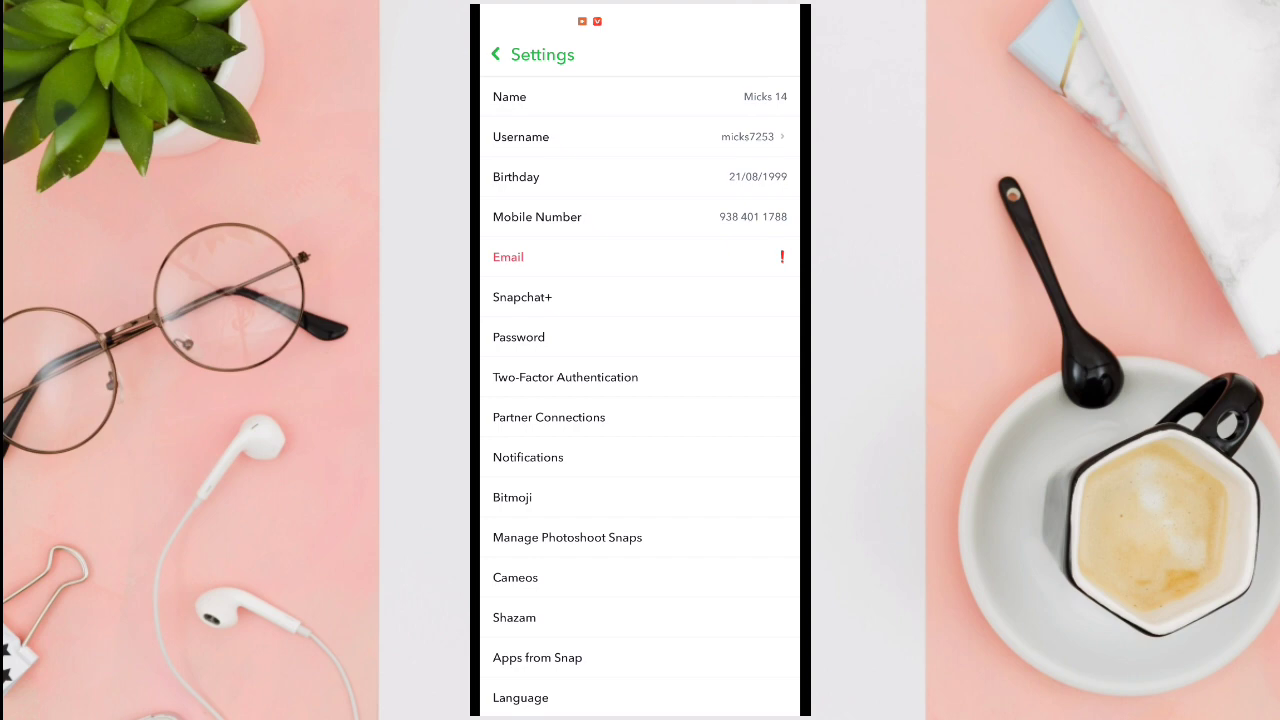
Navigate to Account Actions and enter the Blocked list showing one contact
scroll(down, 3)
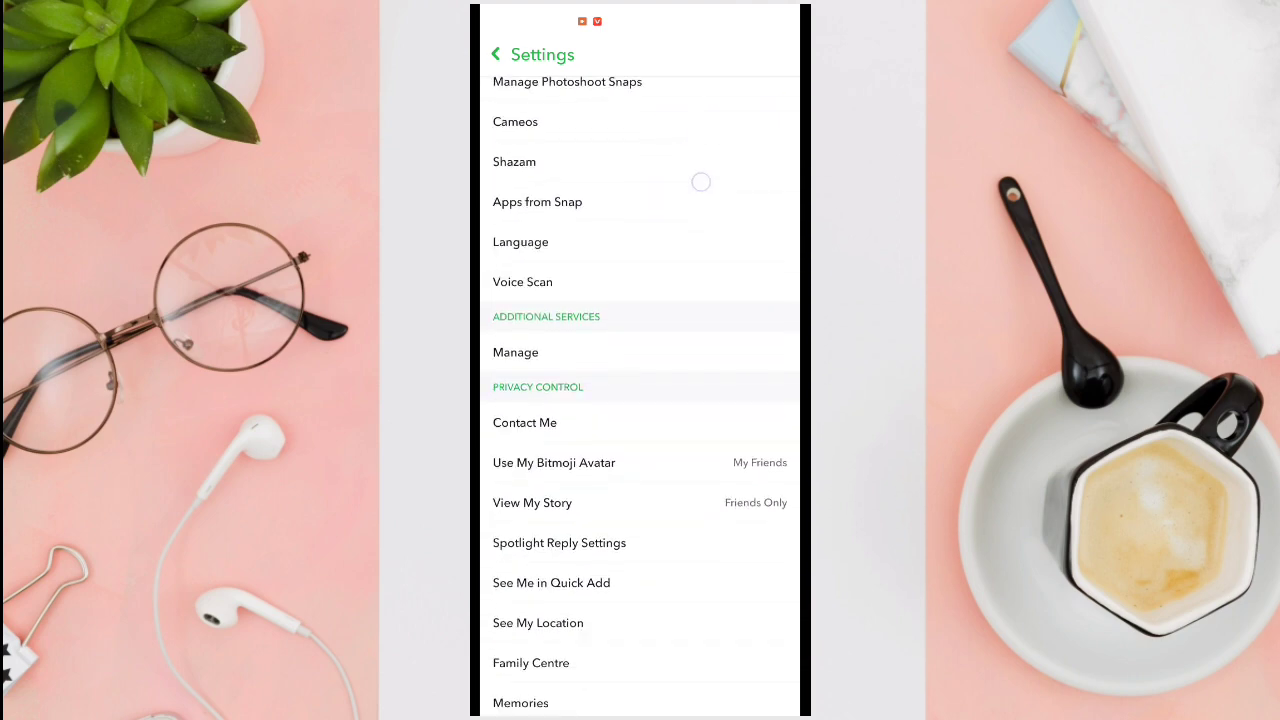
scroll(down, 3)
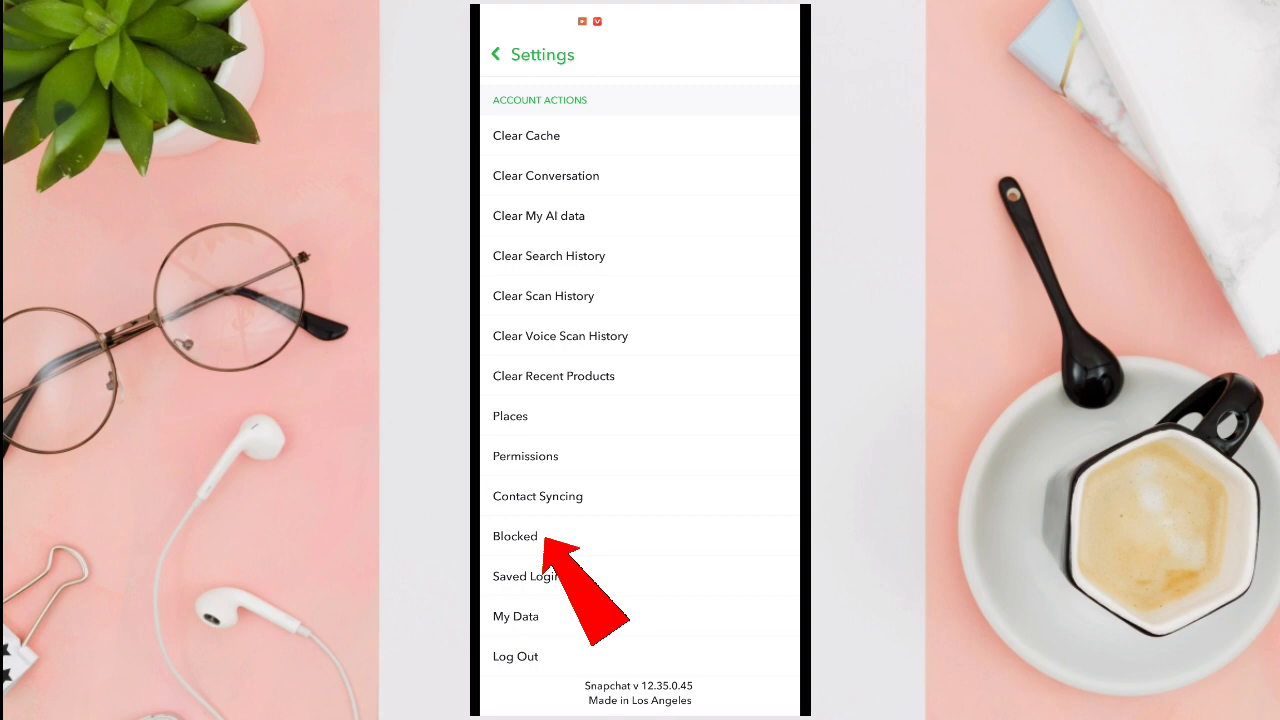
click(516, 536)
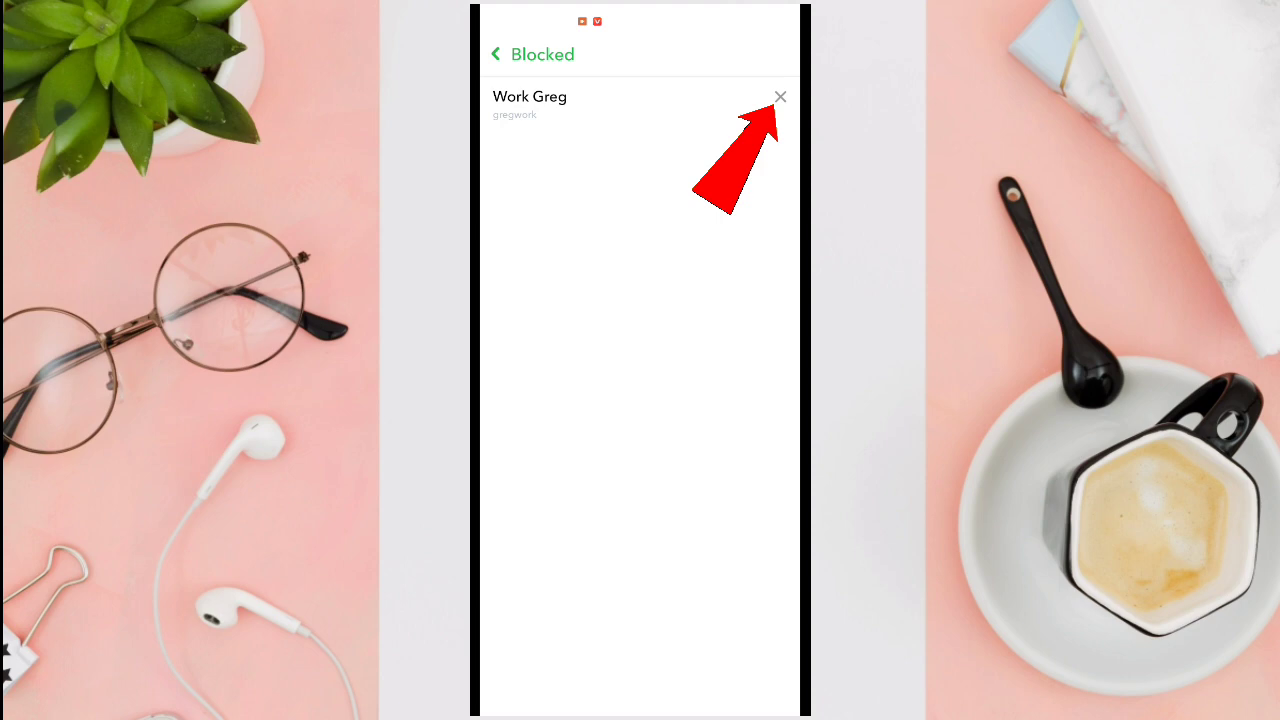
Unblock the single listed user and confirm Yes, leaving the Blocked list empty
click(780, 96)
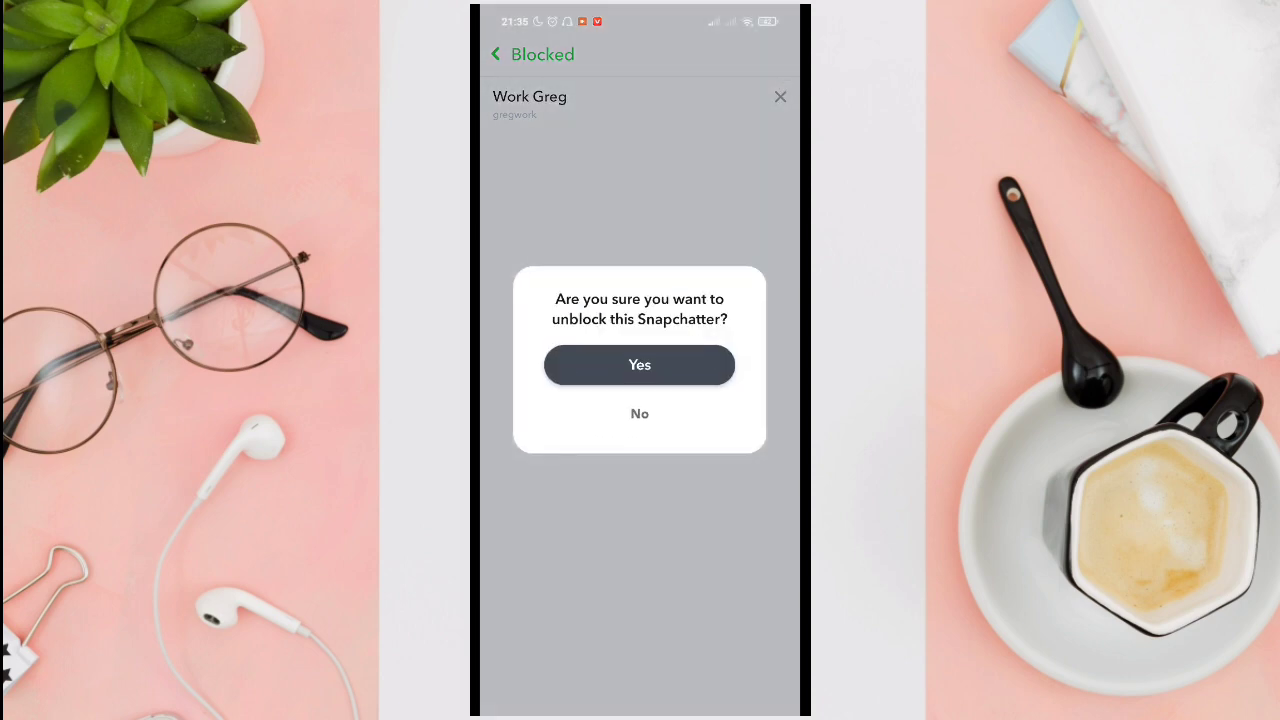
click(640, 364)
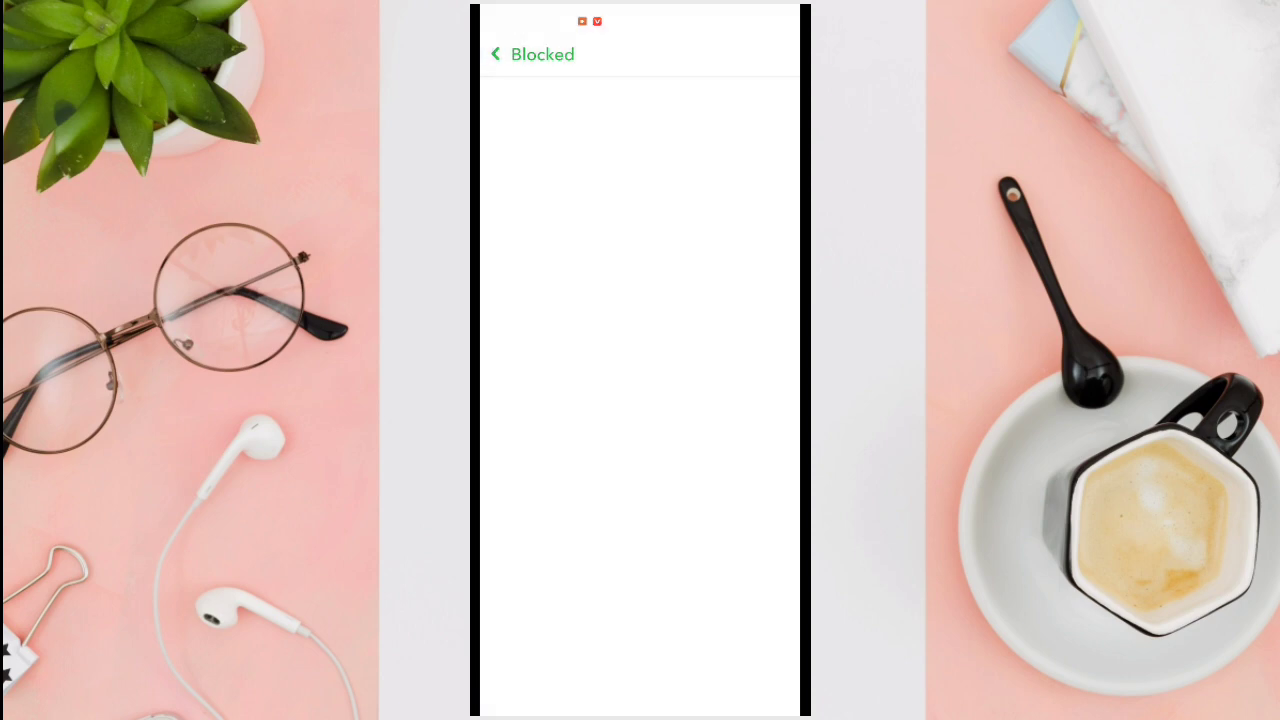